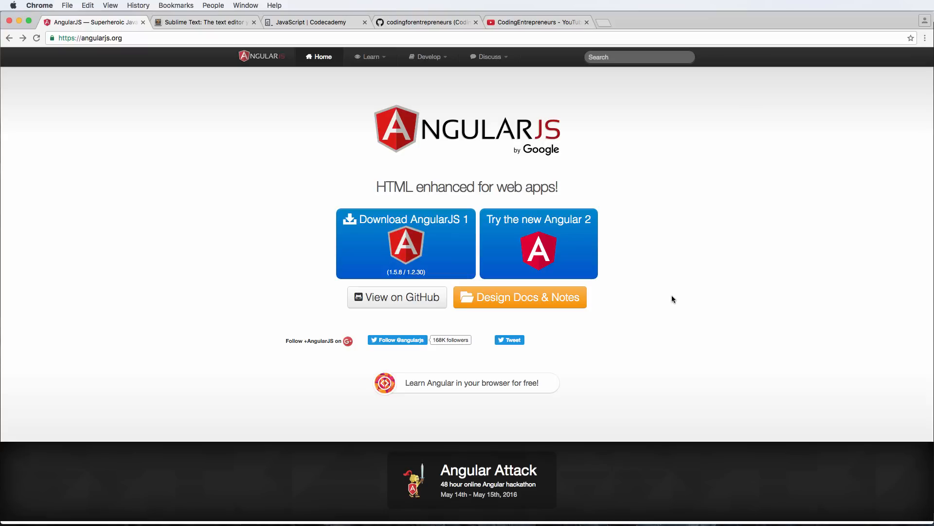
{"action": "mouse_move", "coordinate": [85, 38]}
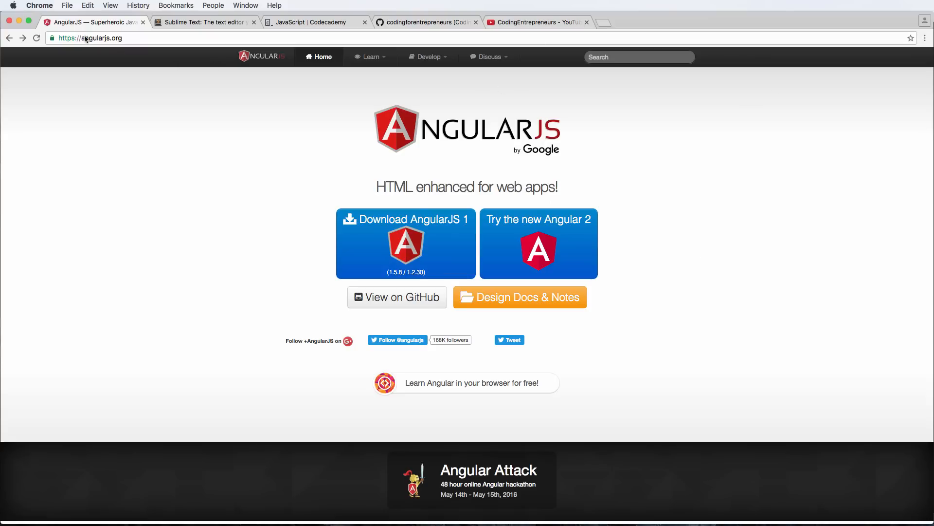
{"action": "mouse_move", "coordinate": [152, 69]}
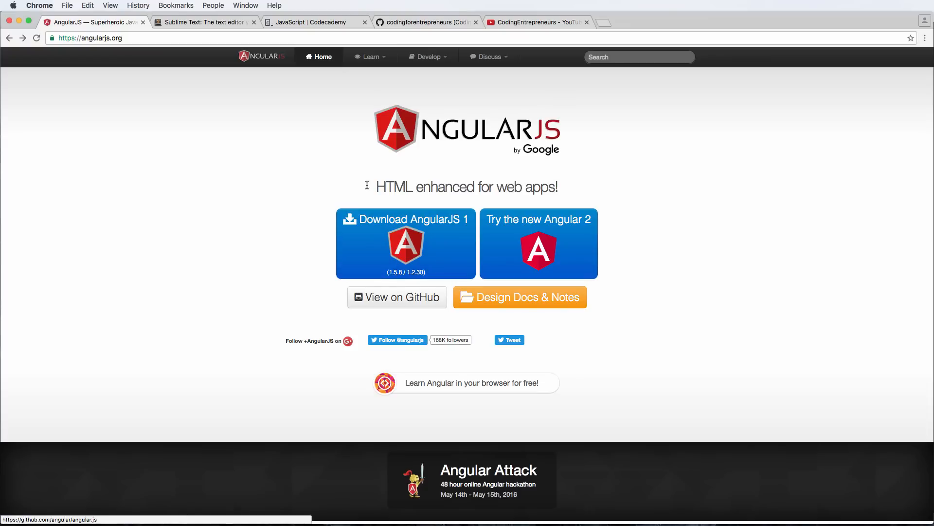
{"action": "mouse_move", "coordinate": [317, 212]}
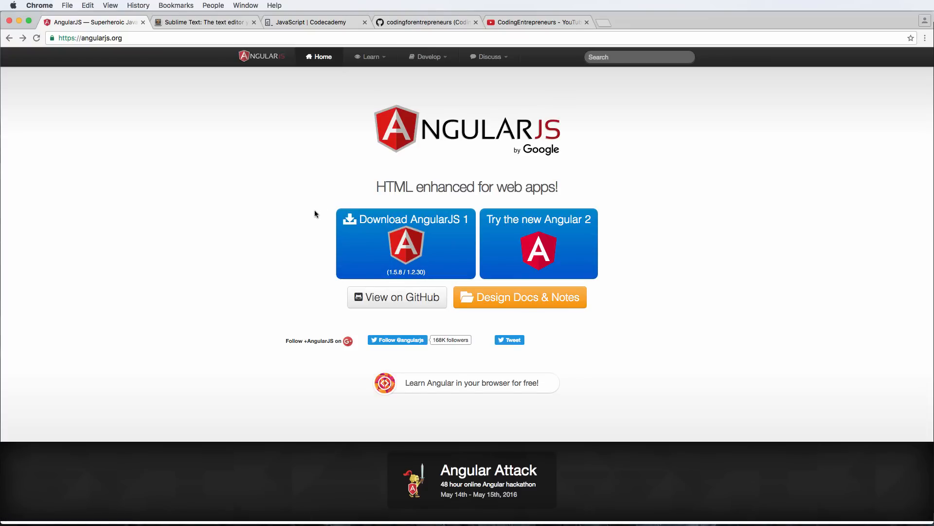
{"action": "mouse_move", "coordinate": [298, 250]}
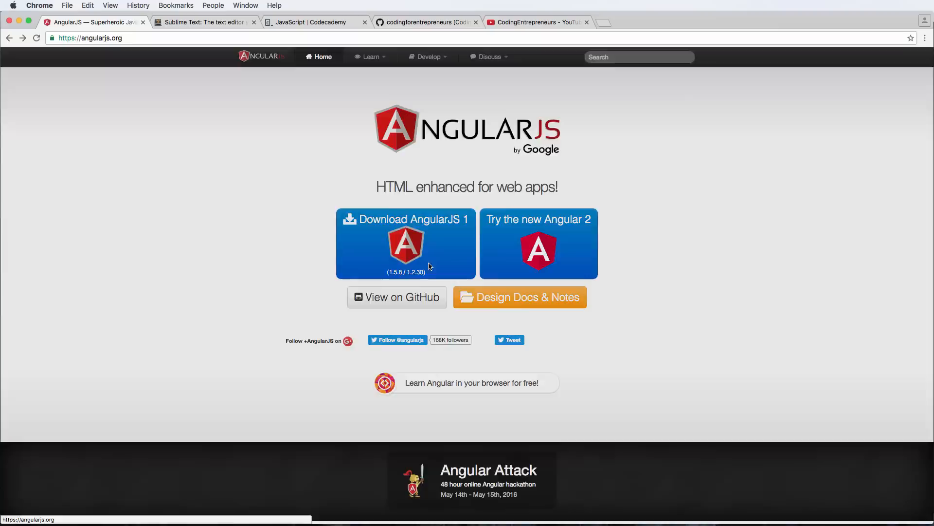
- Open the Download AngularJS 1 dialog from the AngularJS homepage
{"action": "left_click", "coordinate": [406, 220]}
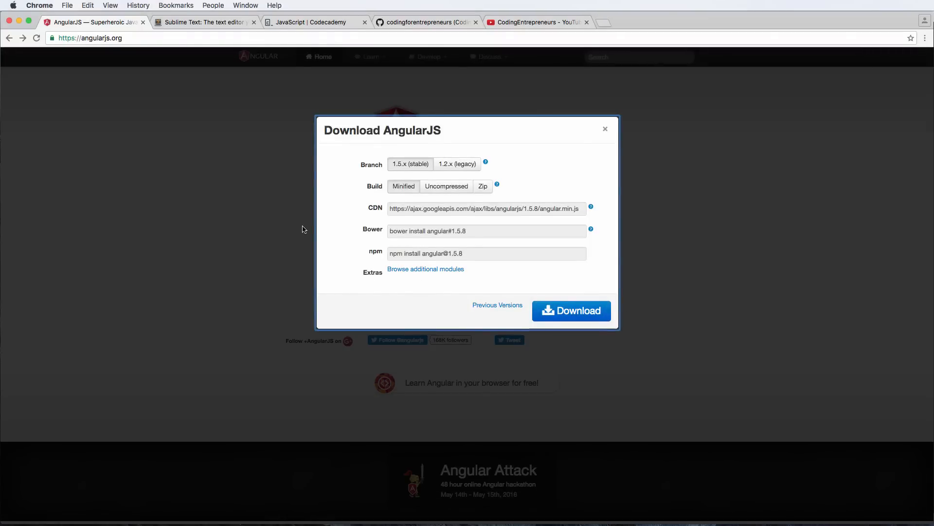
{"action": "mouse_move", "coordinate": [472, 279]}
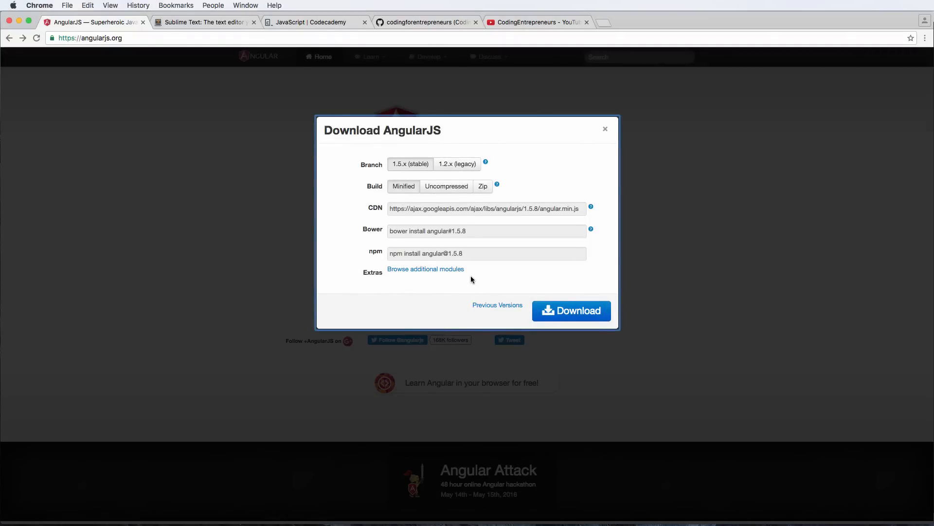
{"action": "mouse_move", "coordinate": [374, 230]}
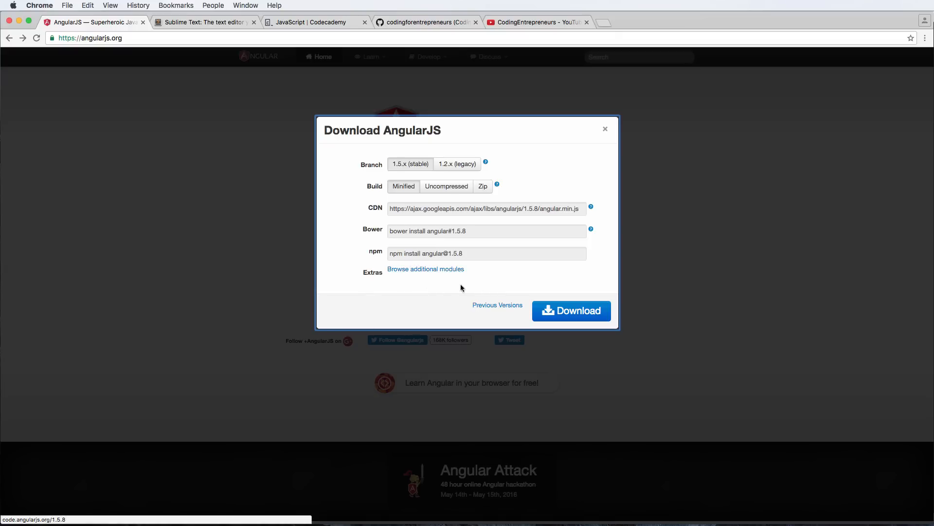
{"action": "mouse_move", "coordinate": [497, 305]}
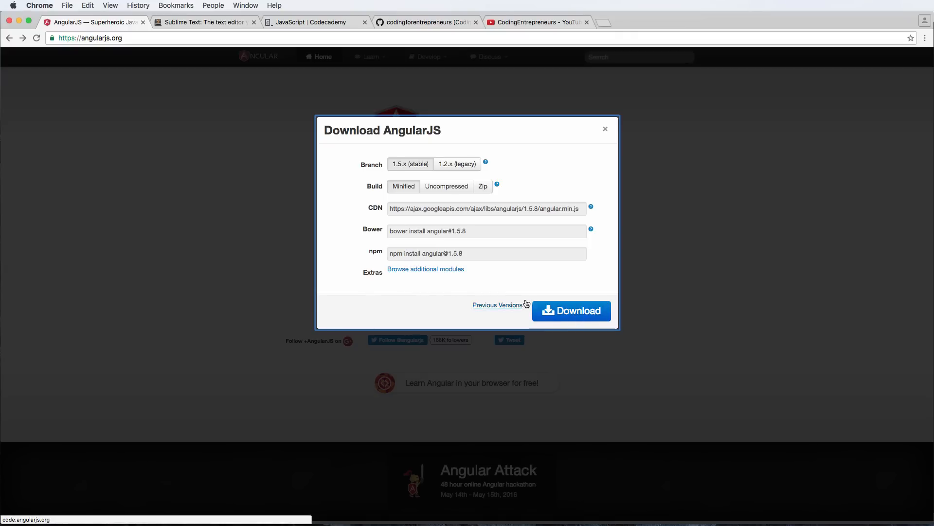
{"action": "mouse_move", "coordinate": [459, 274]}
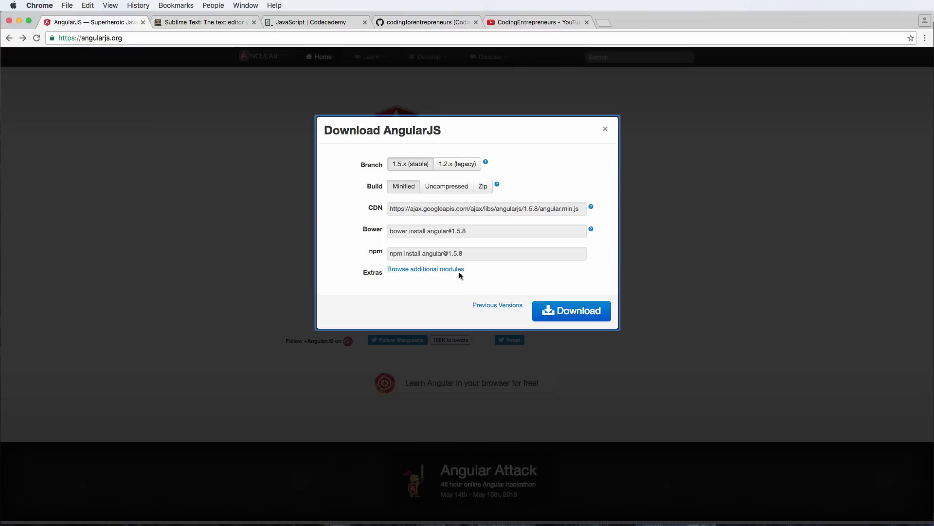
{"action": "mouse_move", "coordinate": [358, 236]}
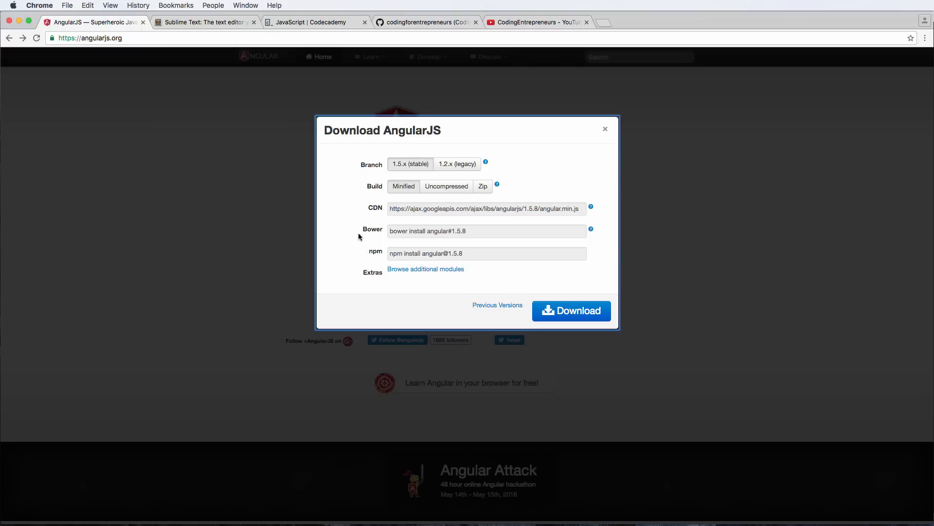
{"action": "mouse_move", "coordinate": [385, 254]}
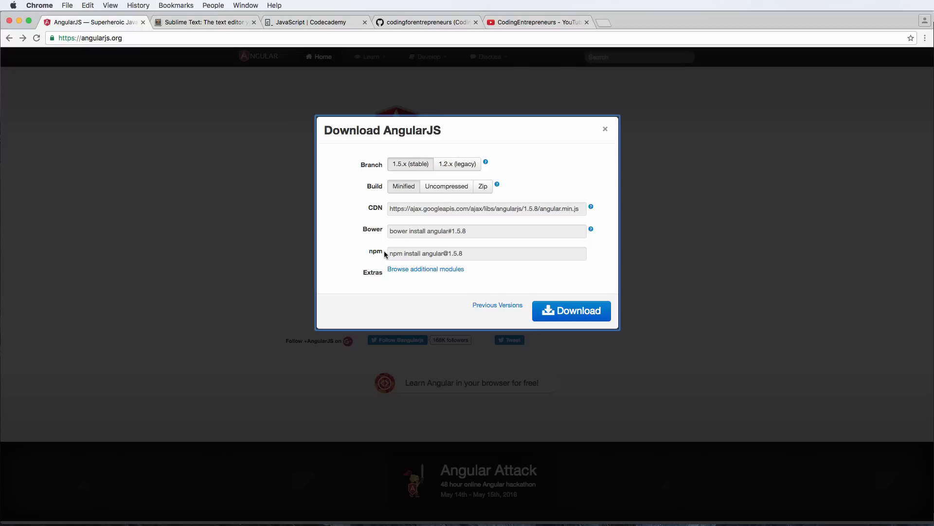
{"action": "mouse_move", "coordinate": [384, 251]}
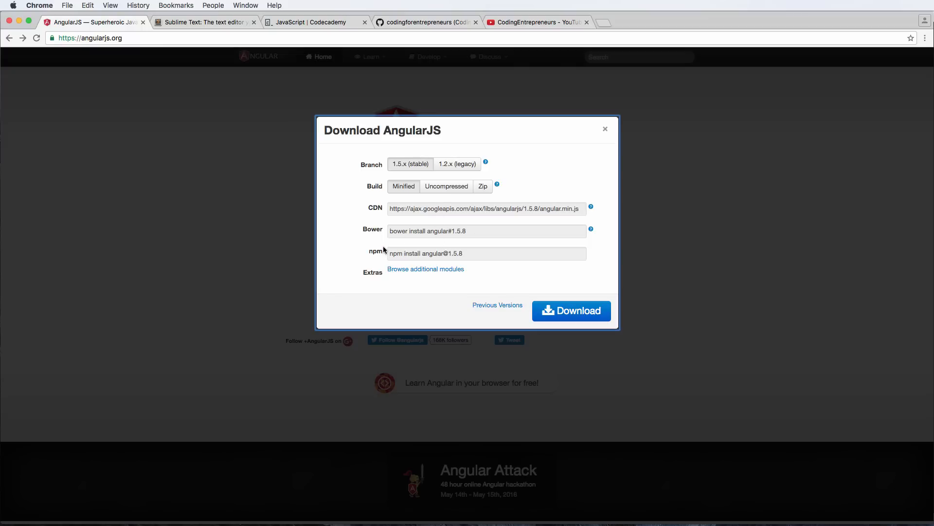
{"action": "mouse_move", "coordinate": [422, 245]}
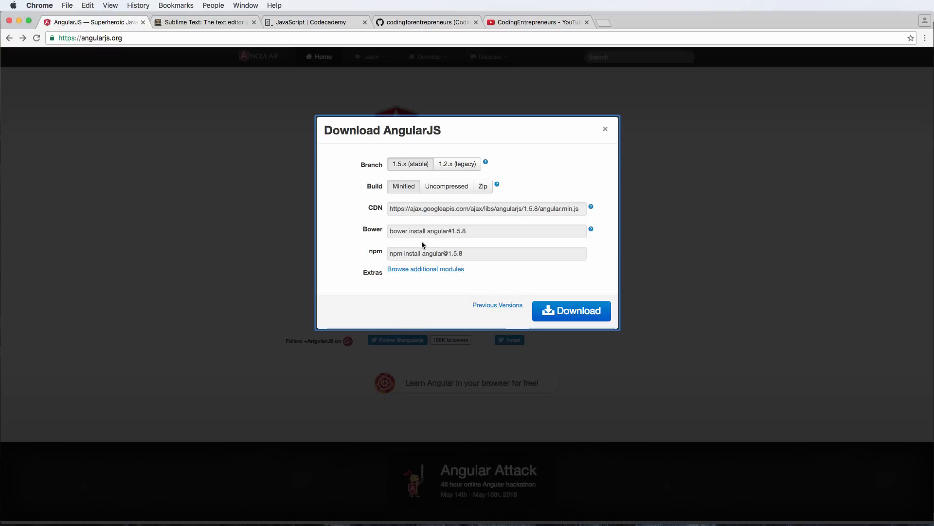
{"action": "mouse_move", "coordinate": [440, 262]}
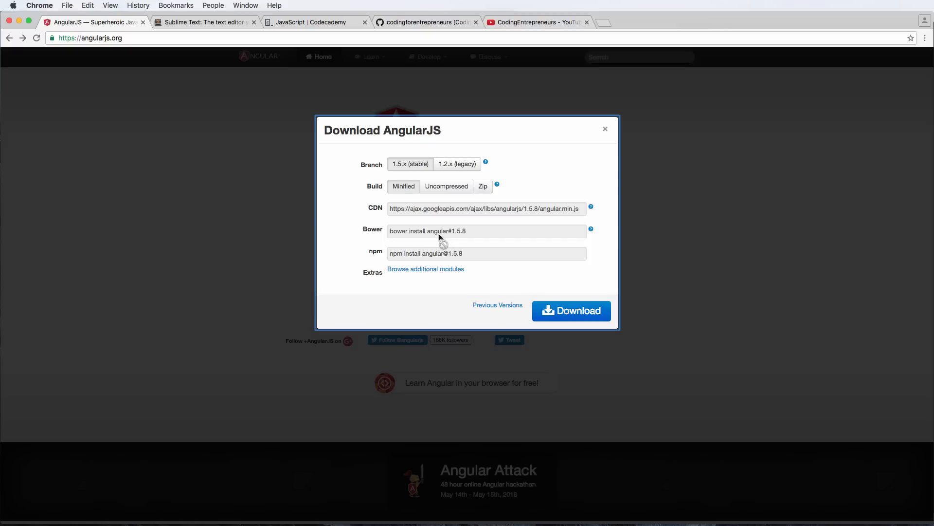
{"action": "mouse_move", "coordinate": [442, 253]}
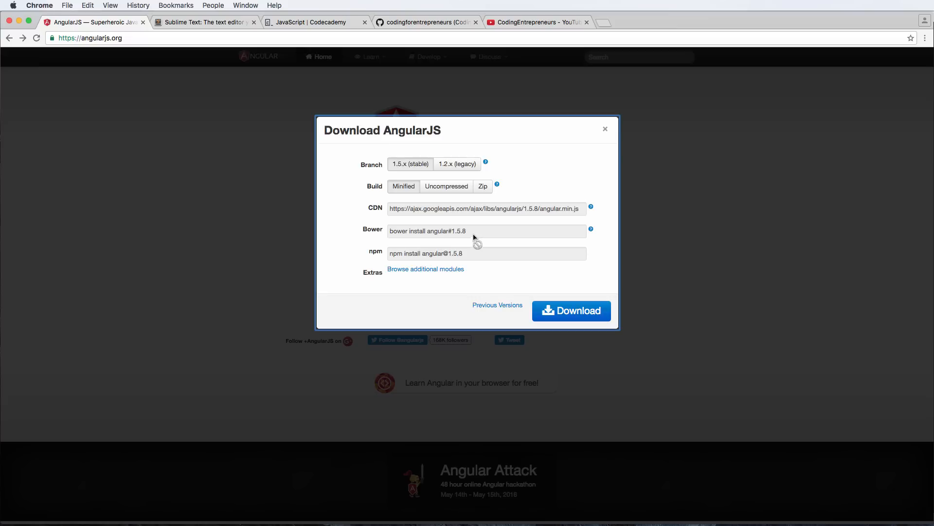
{"action": "mouse_move", "coordinate": [462, 243]}
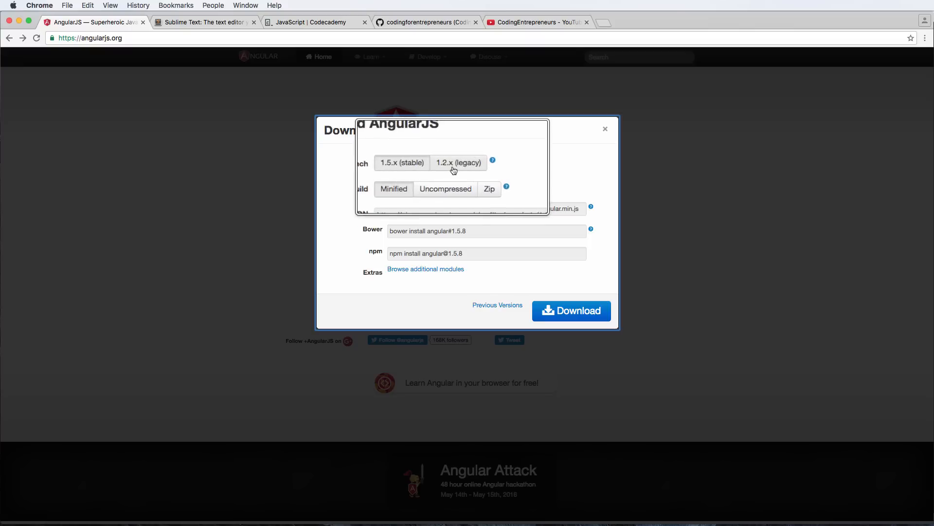
{"action": "left_click", "coordinate": [458, 162]}
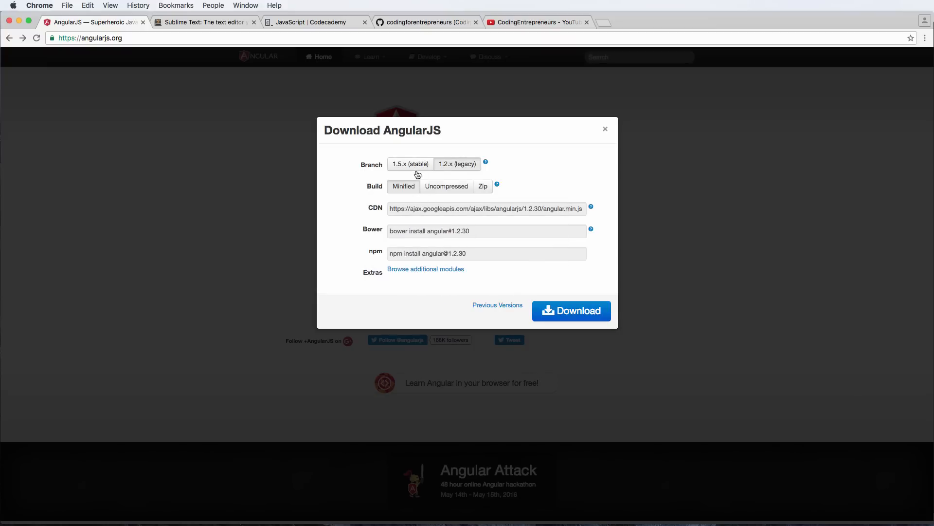
{"action": "left_click", "coordinate": [409, 164]}
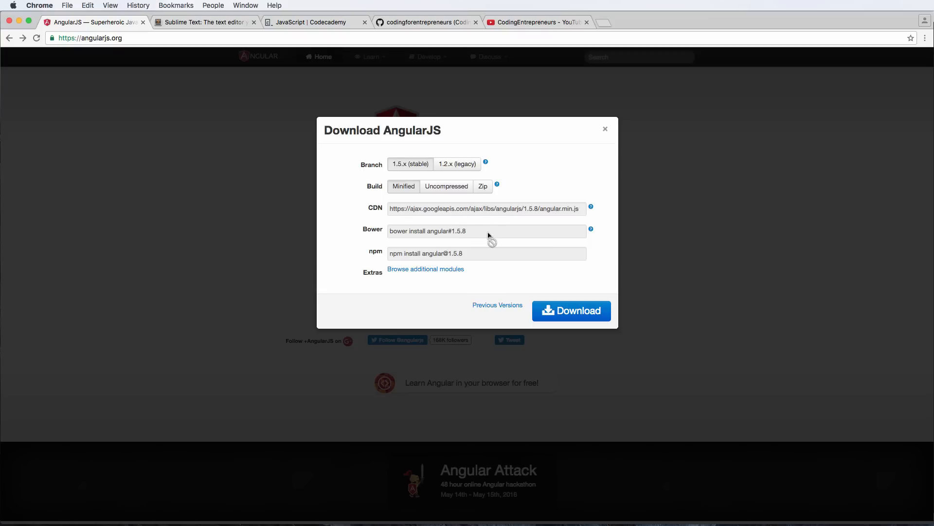
{"action": "mouse_move", "coordinate": [489, 237]}
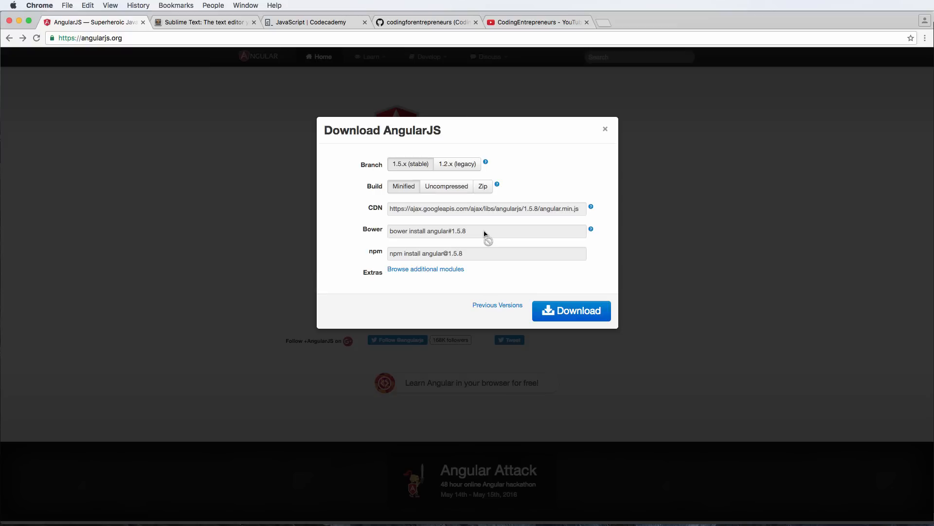
{"action": "mouse_move", "coordinate": [540, 222]}
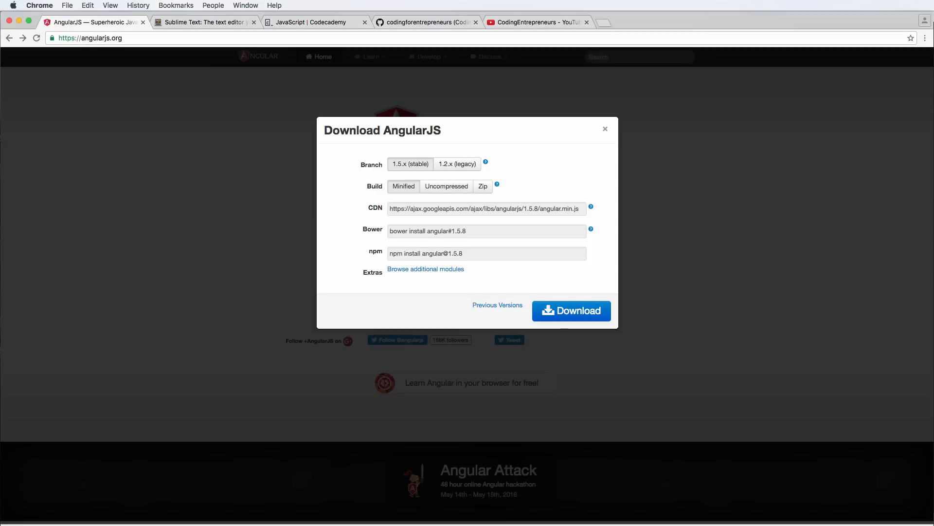
- Download angular.min.js, the minified 1.5.x stable build
{"action": "left_click", "coordinate": [571, 310]}
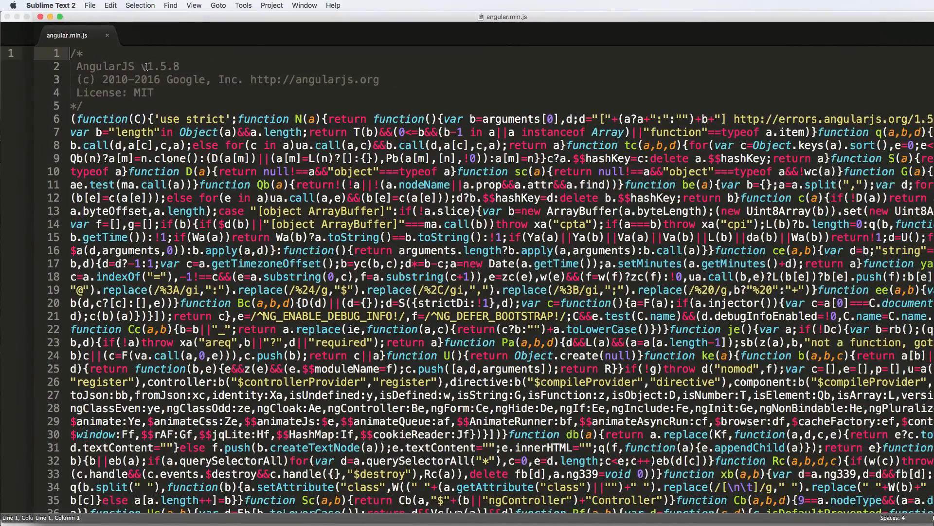
- Select 'v1.5.8' in the angular.min.js header and scroll down the file
{"action": "double_click", "coordinate": [160, 66]}
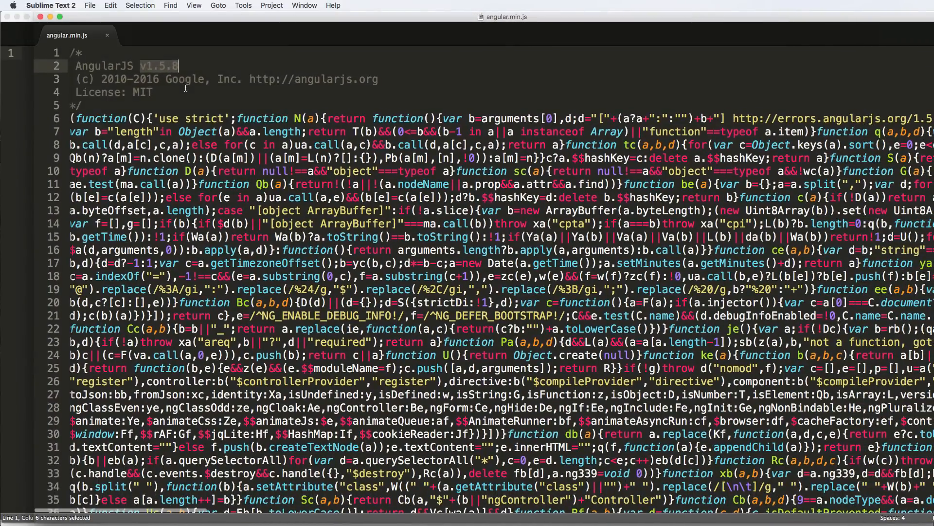
{"action": "mouse_move", "coordinate": [277, 40]}
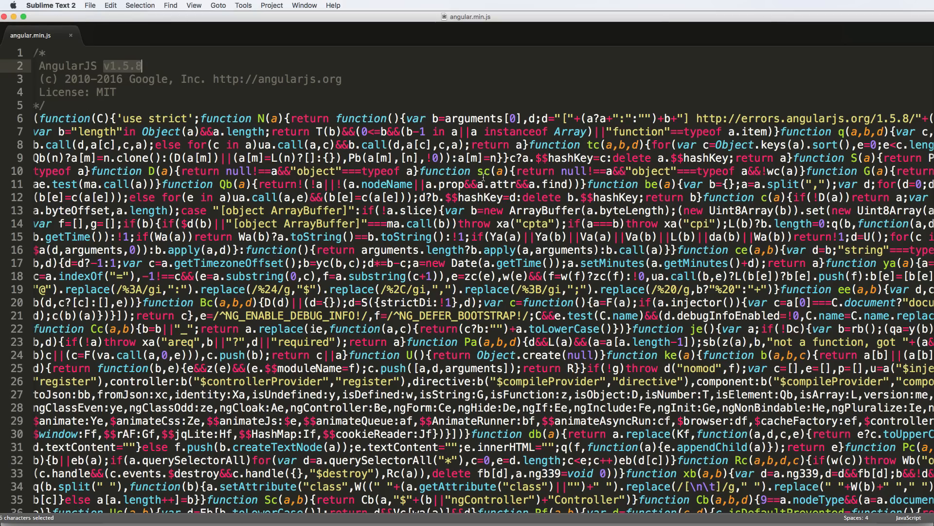
{"action": "scroll", "scroll_direction": "down", "scroll_amount": 3}
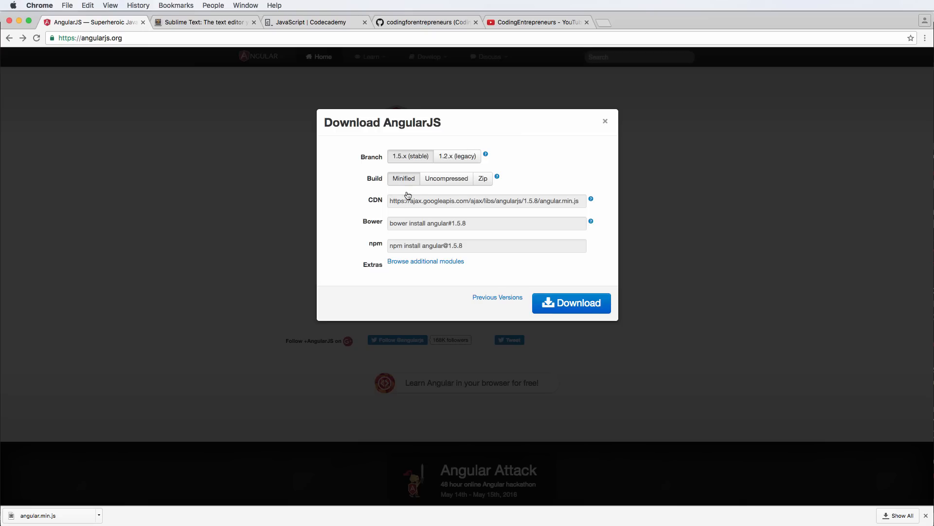
{"action": "mouse_move", "coordinate": [410, 238]}
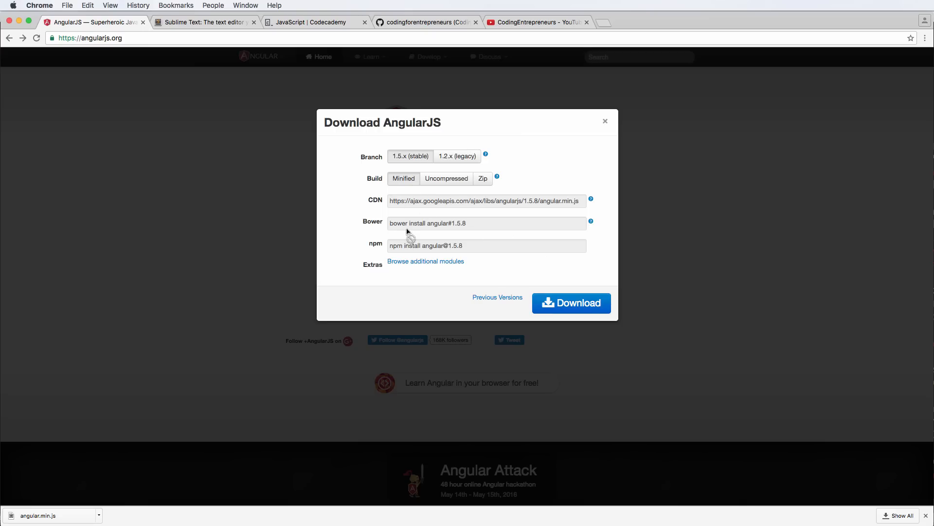
{"action": "mouse_move", "coordinate": [463, 208]}
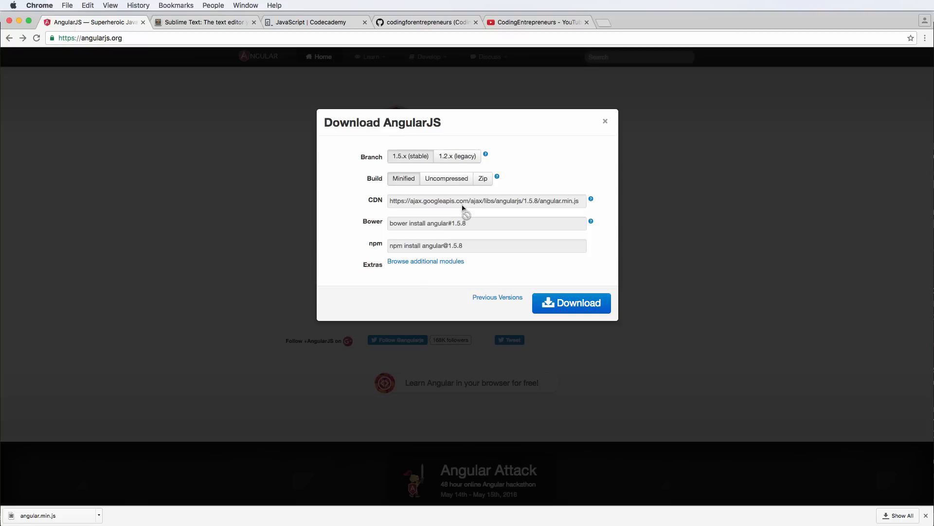
{"action": "mouse_move", "coordinate": [368, 209]}
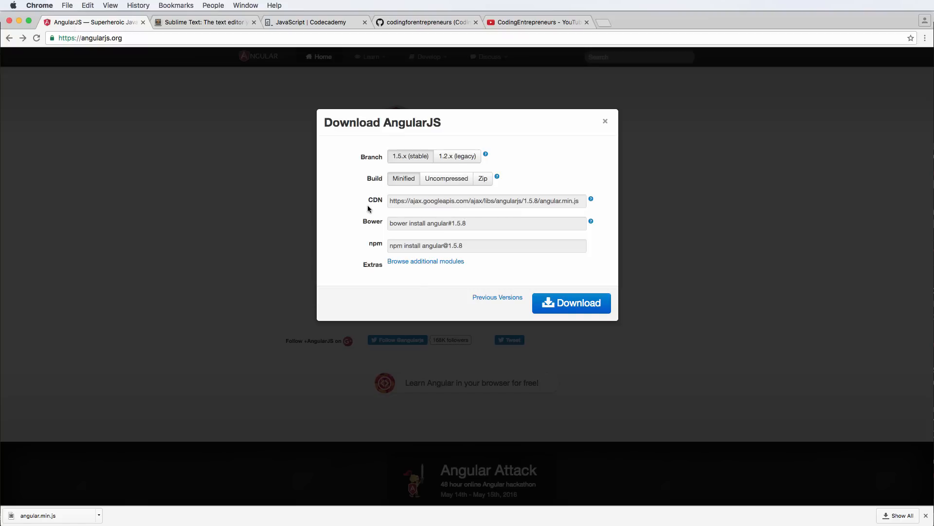
{"action": "mouse_move", "coordinate": [502, 217]}
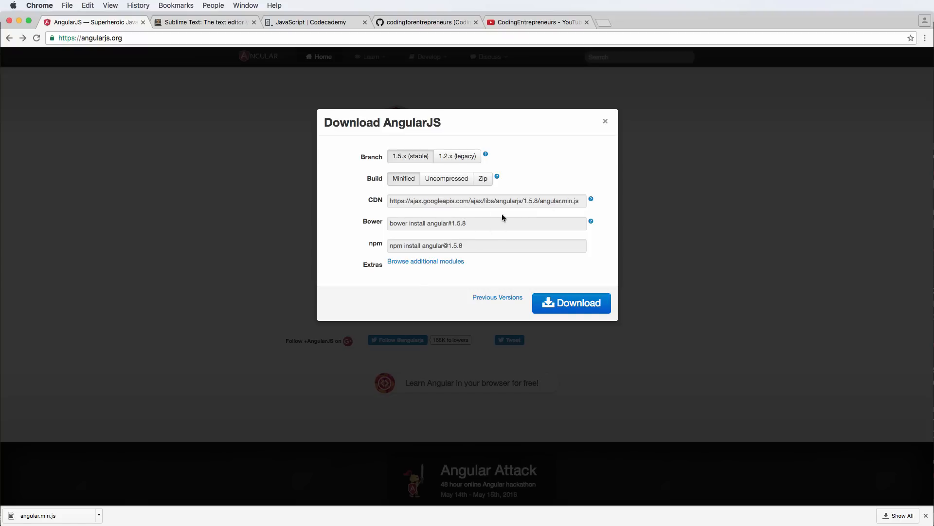
{"action": "mouse_move", "coordinate": [127, 445]}
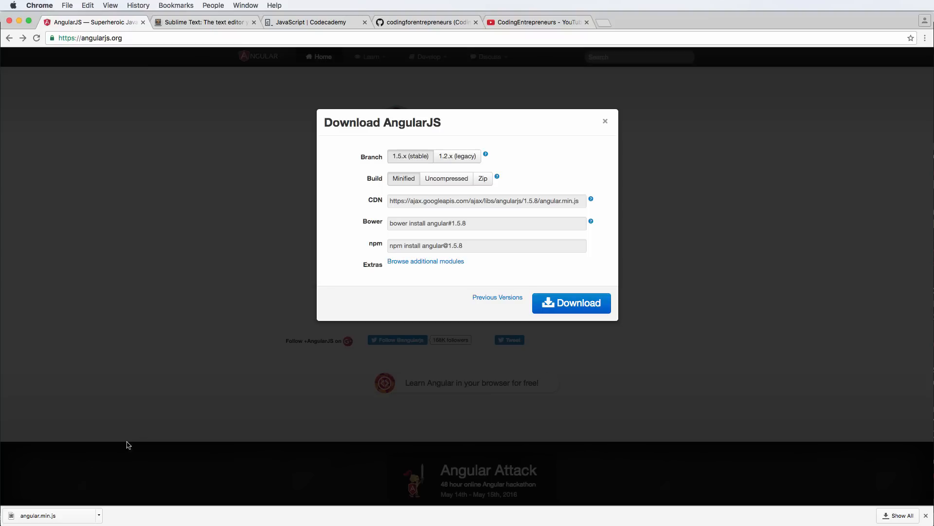
{"action": "mouse_move", "coordinate": [479, 262]}
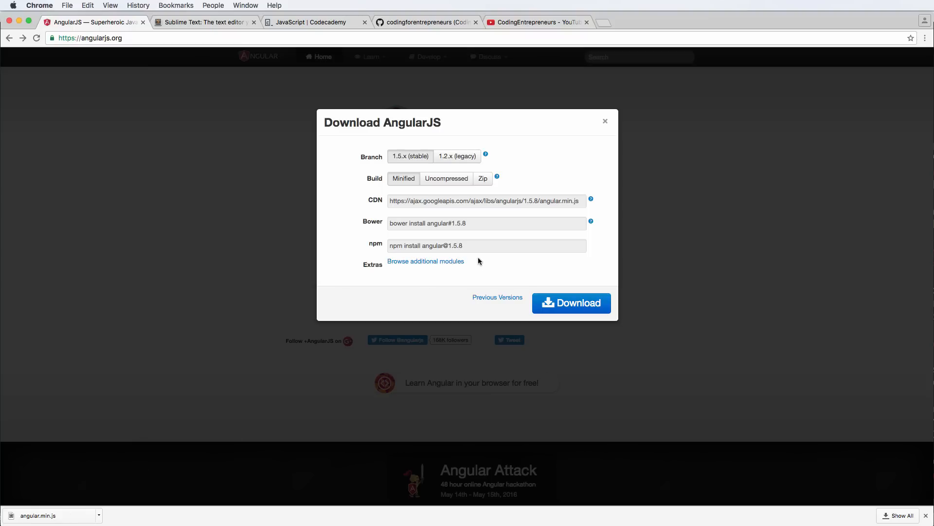
- Close the Download AngularJS dialog to return to the homepage
{"action": "left_click", "coordinate": [605, 121]}
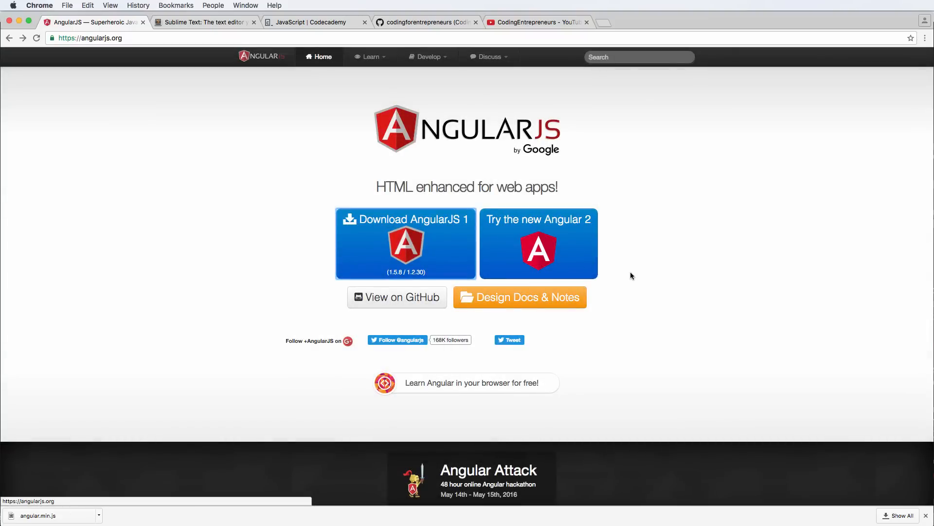